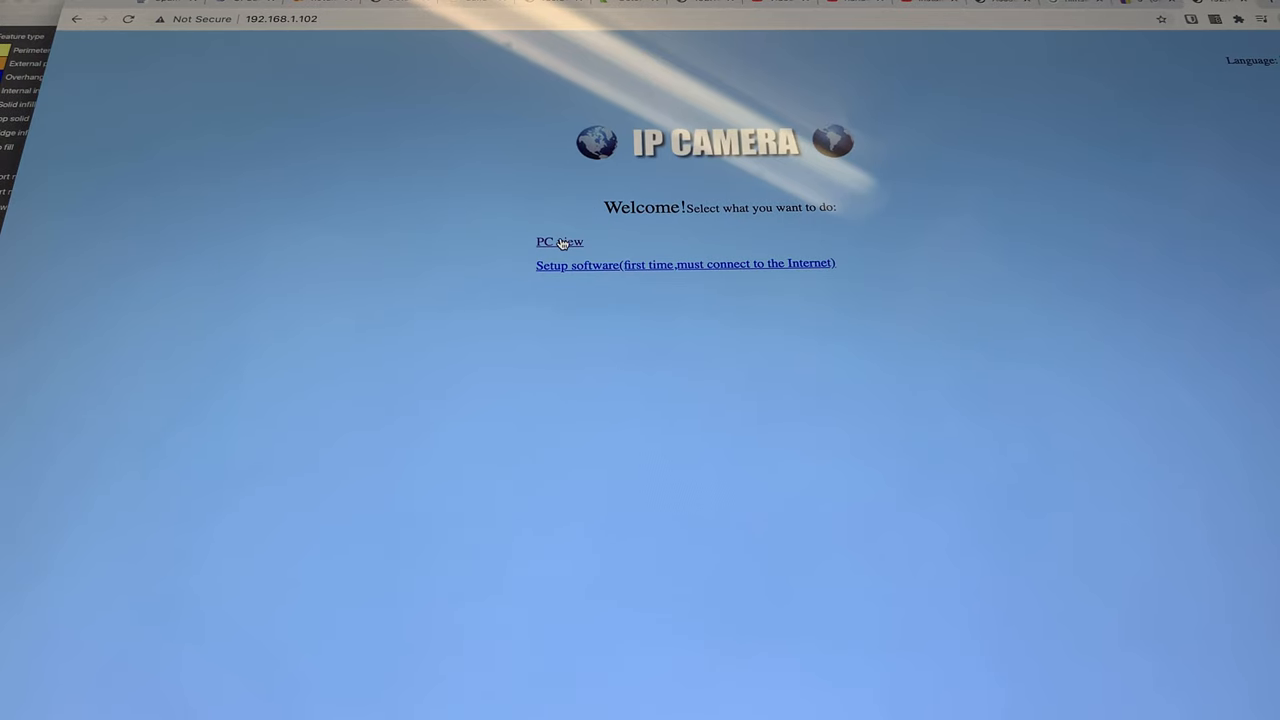
Open the PC view showing the live driveway camera feed
left_click(558, 242)
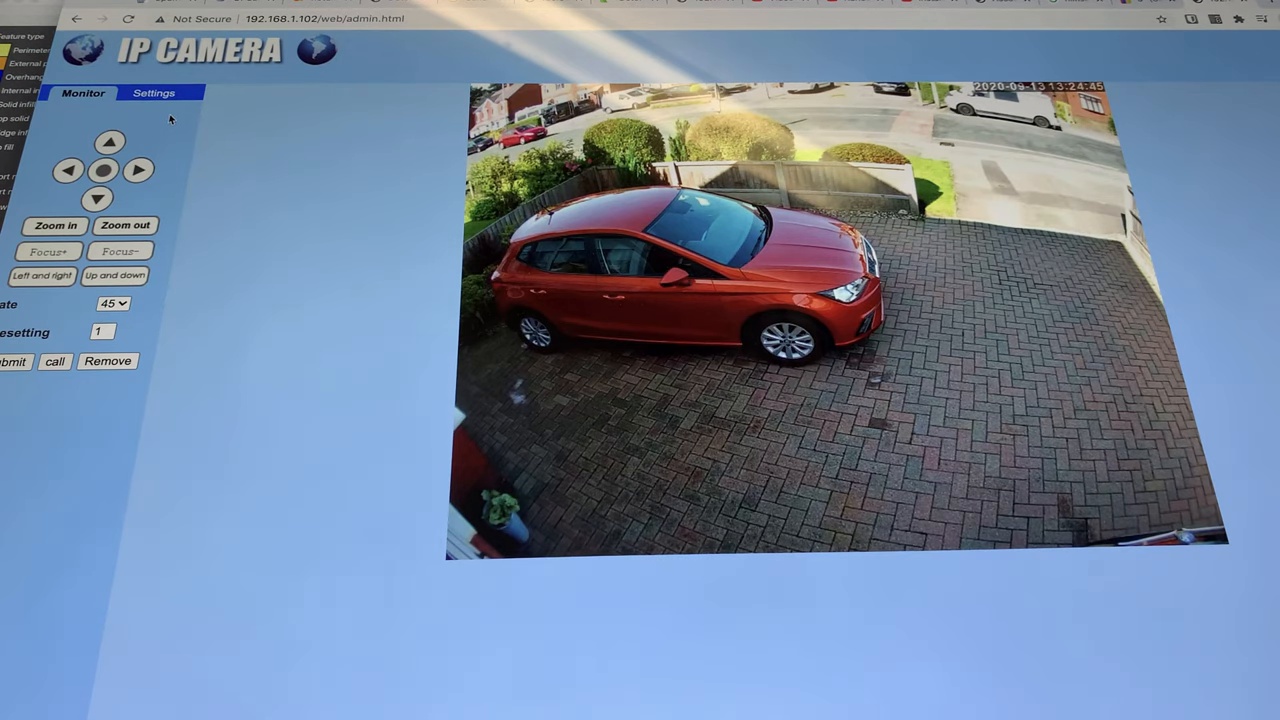
Open the Media > Video settings listing both streams' resolution, bit rate and frame rate
left_click(154, 94)
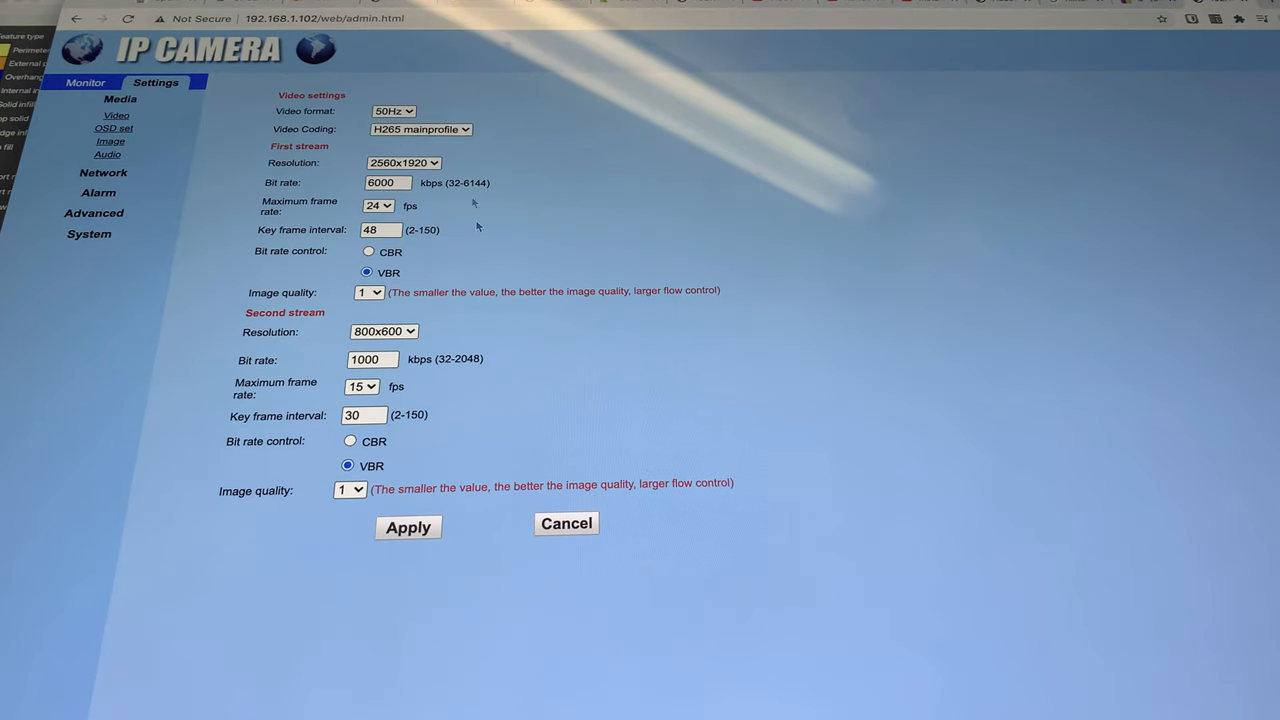
mouse_move(606, 312)
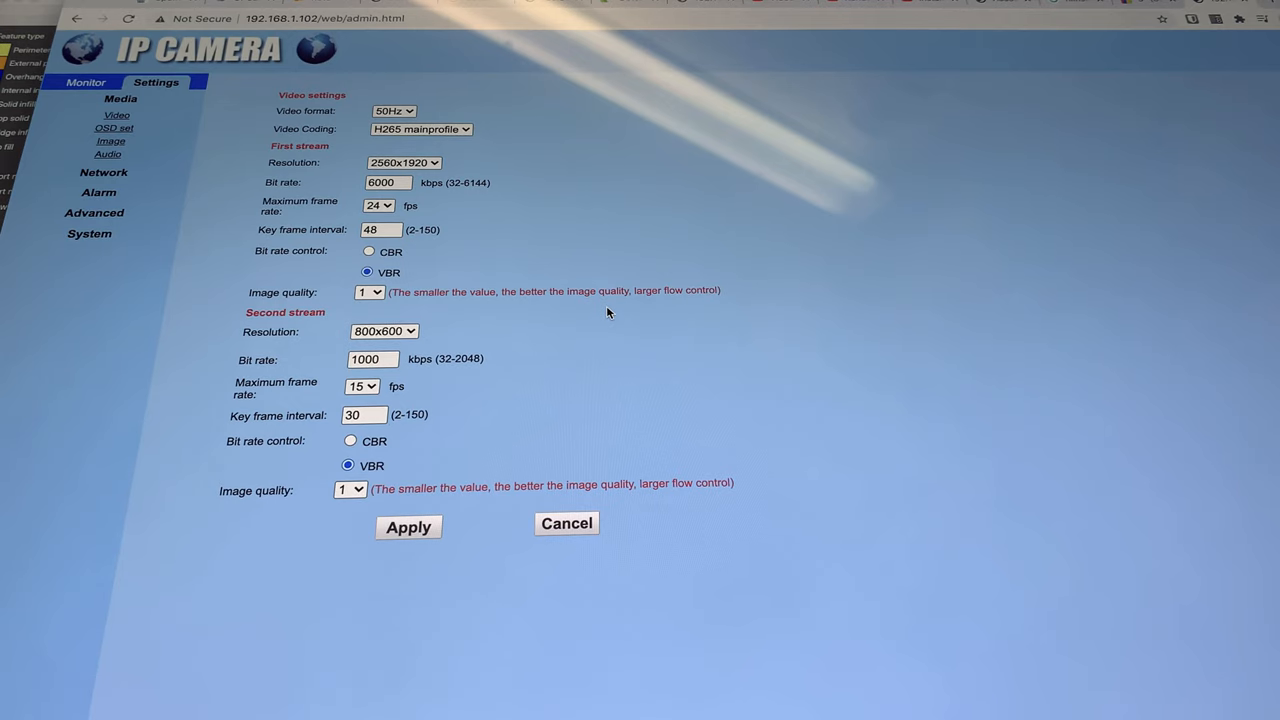
mouse_move(532, 270)
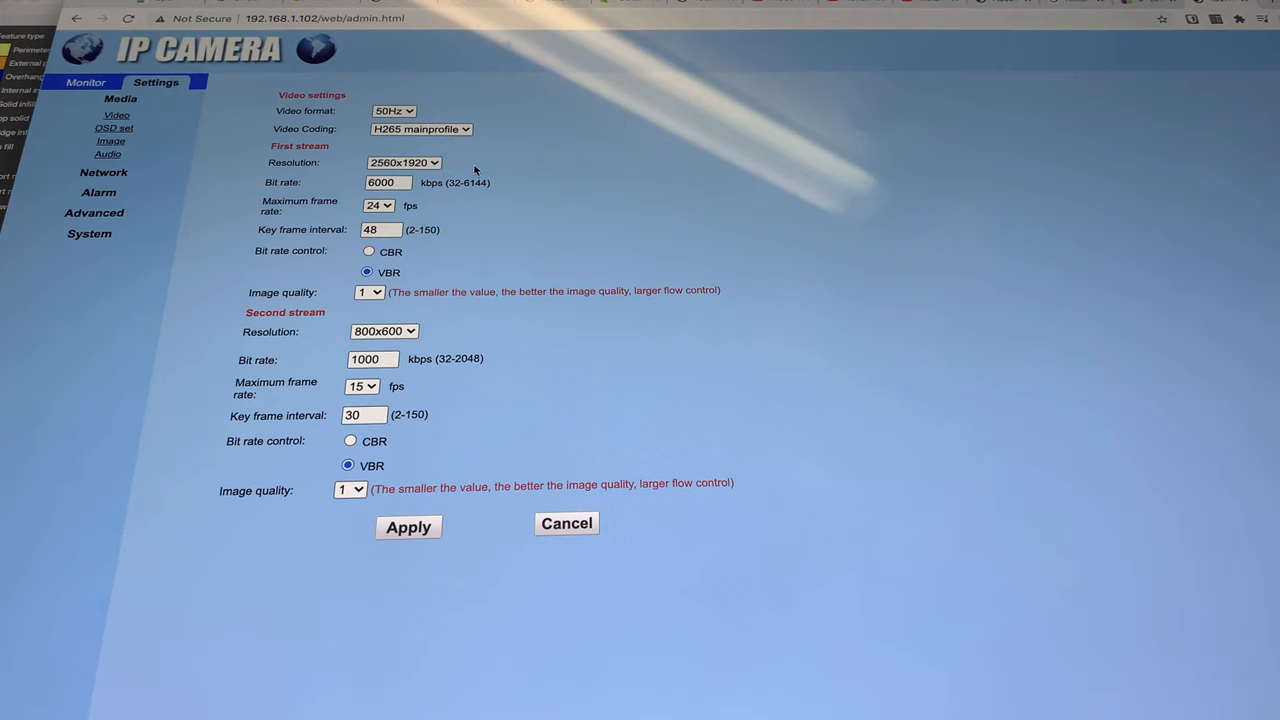
mouse_move(516, 180)
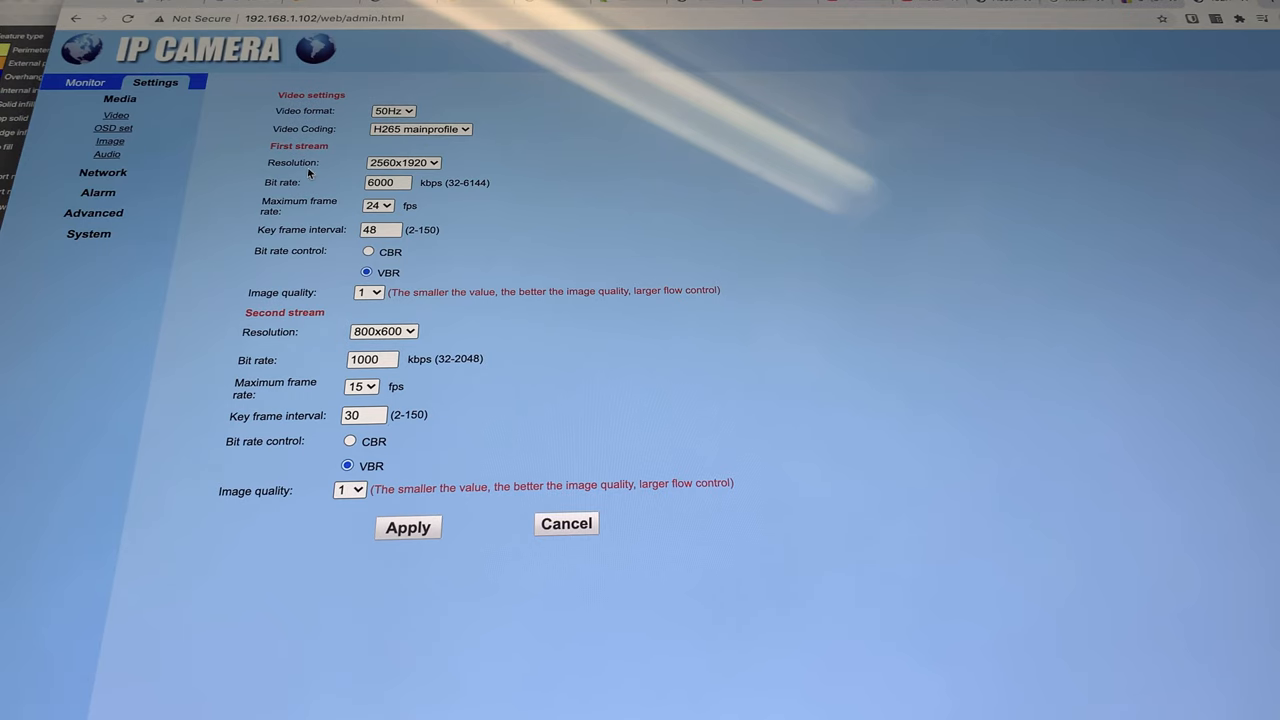
left_click(404, 162)
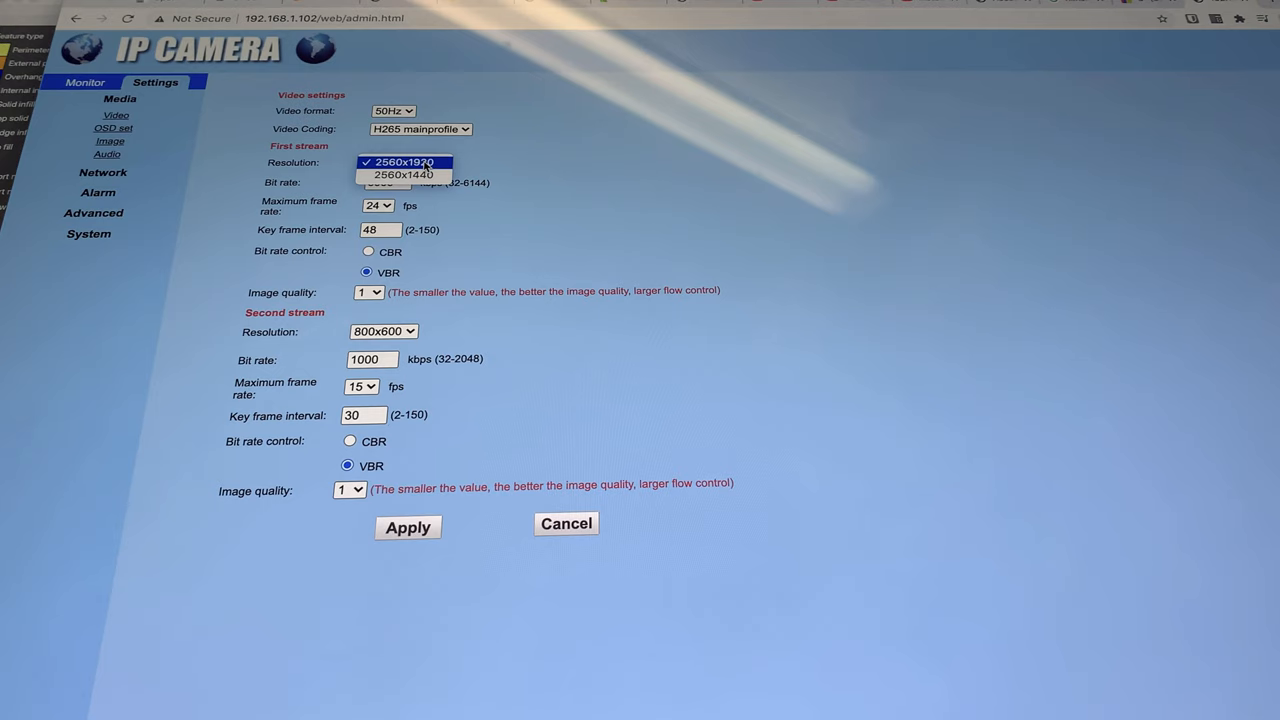
mouse_move(438, 166)
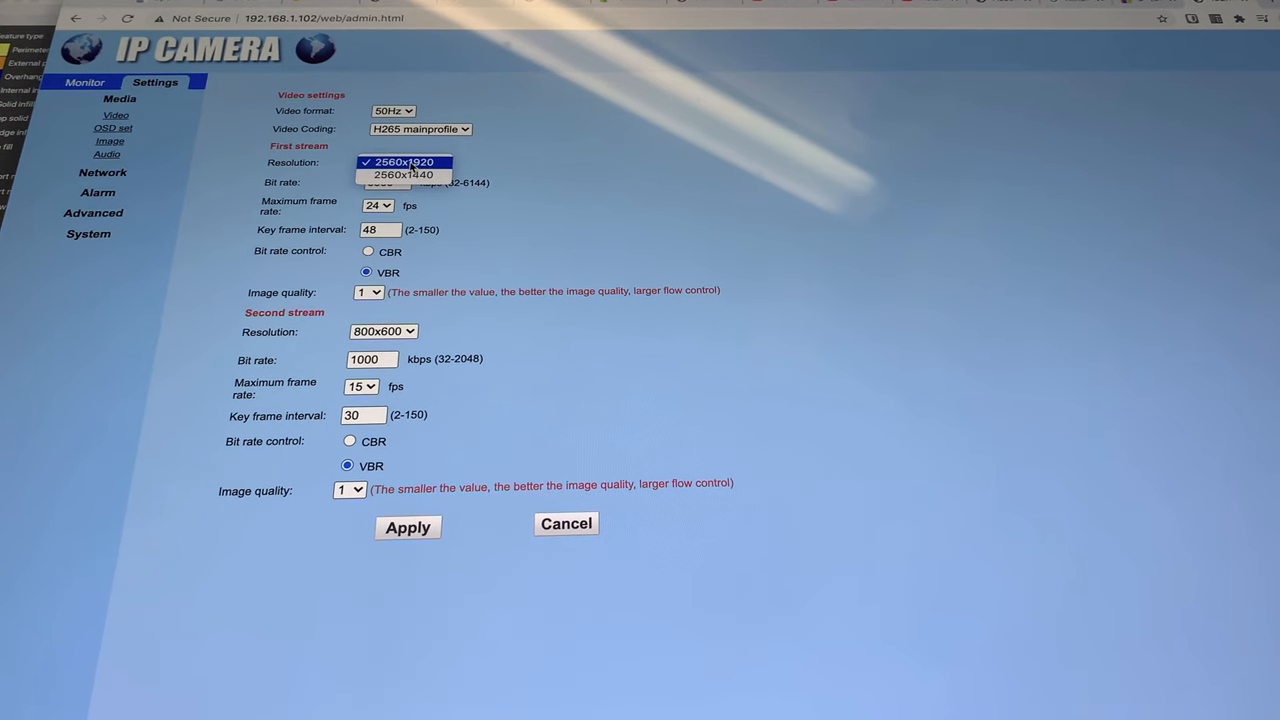
mouse_move(404, 174)
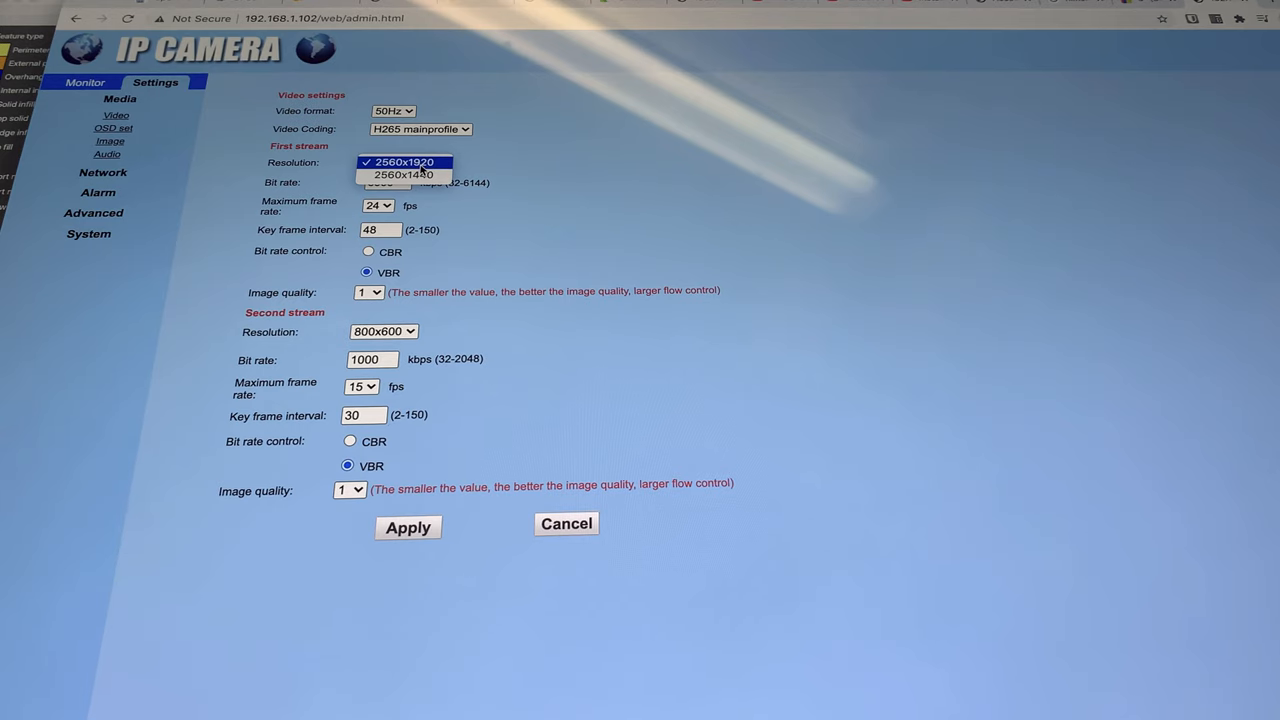
left_click(404, 160)
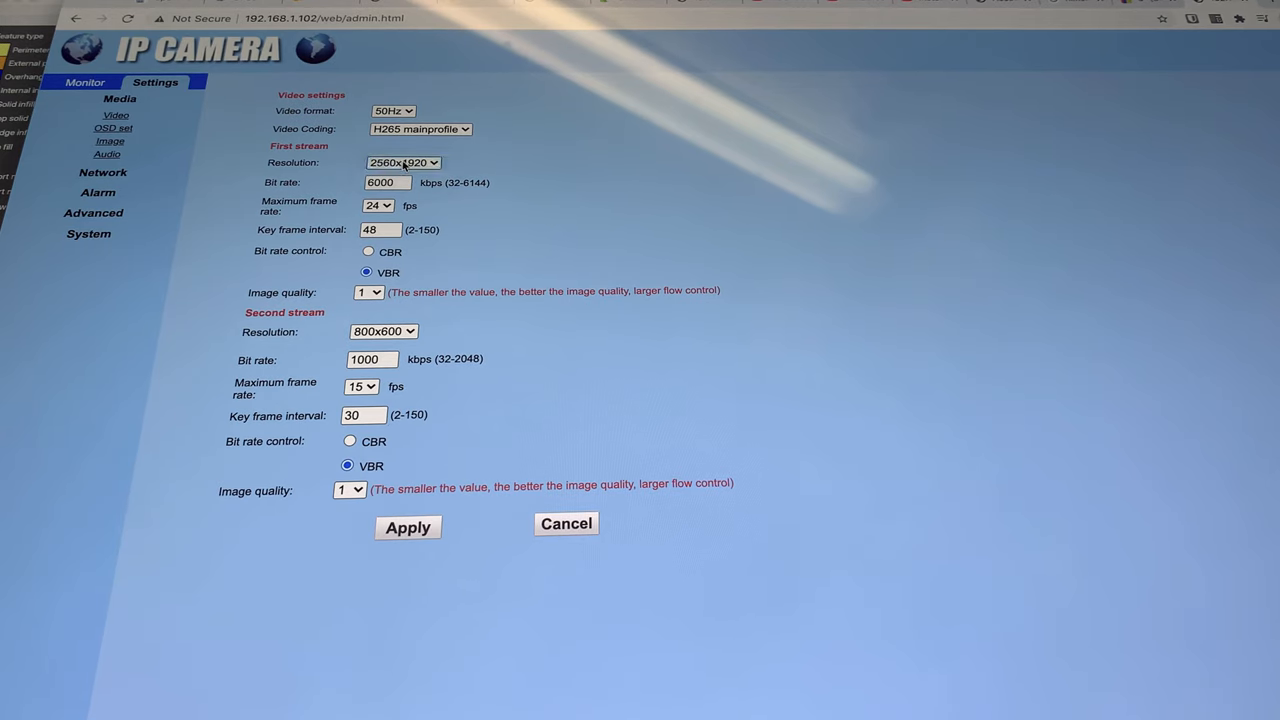
Open the OSD set page with time stamp and camera name overlay options
left_click(404, 162)
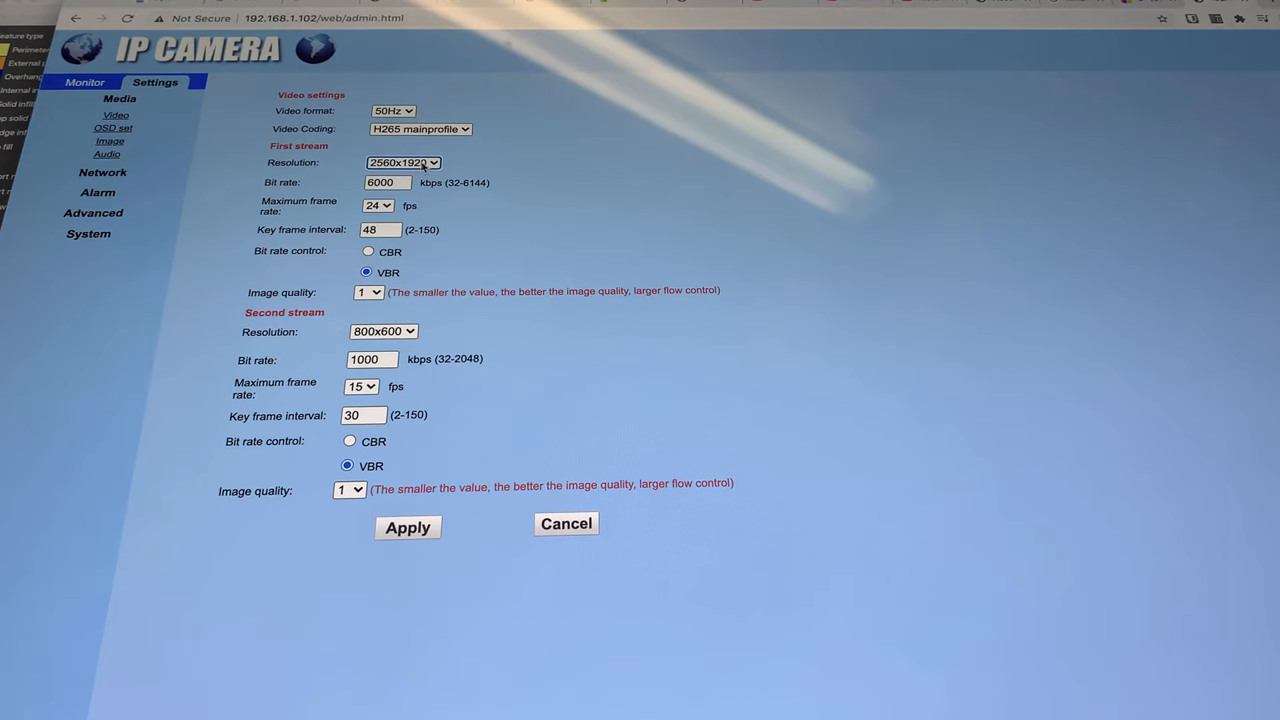
mouse_move(364, 132)
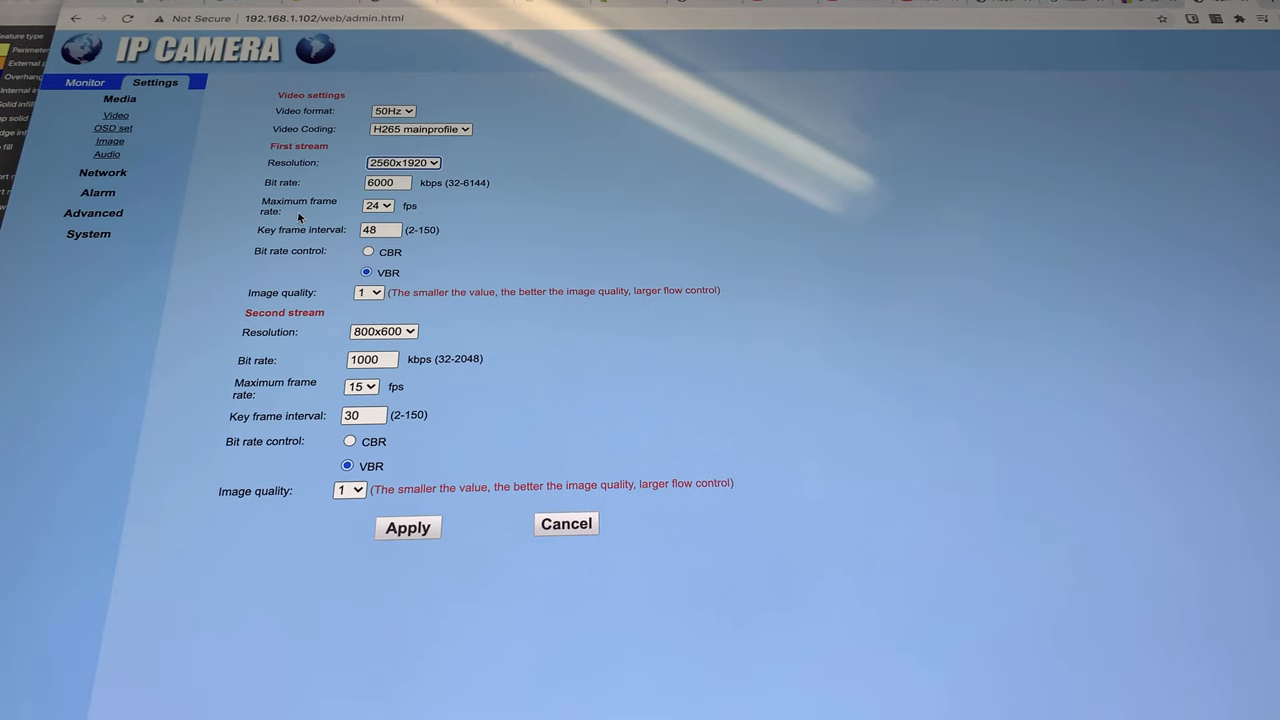
mouse_move(366, 216)
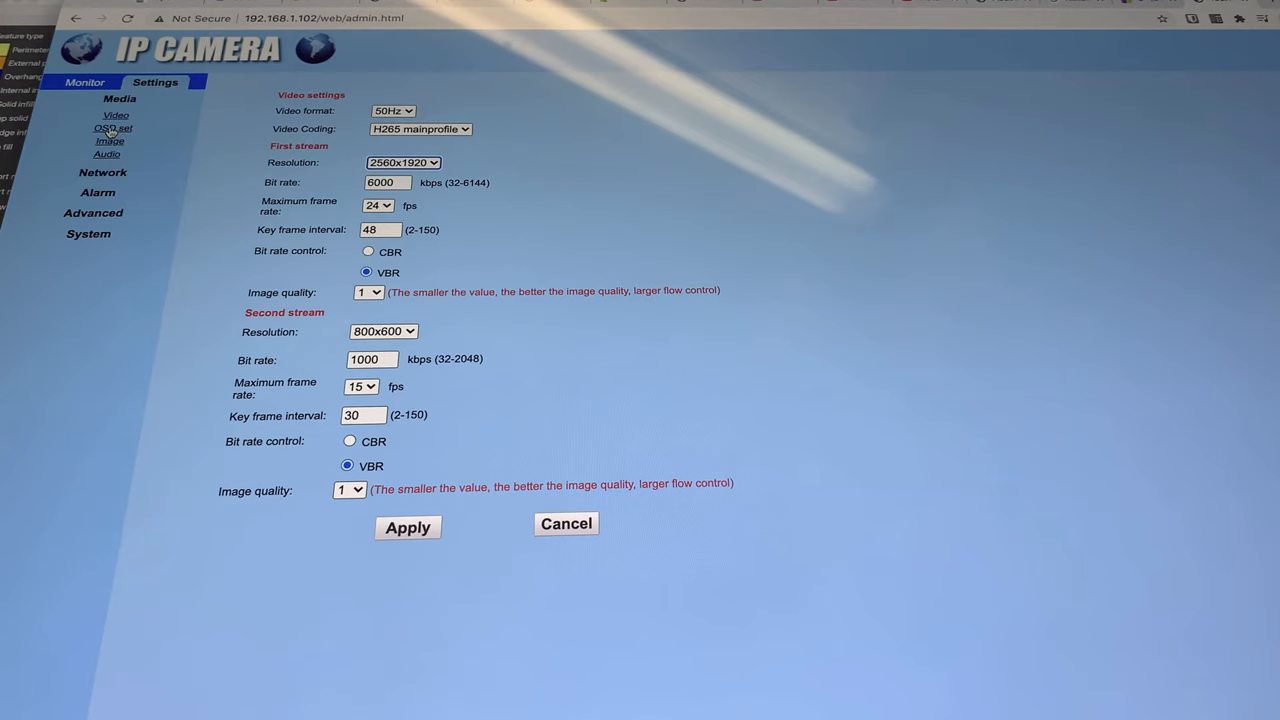
left_click(112, 128)
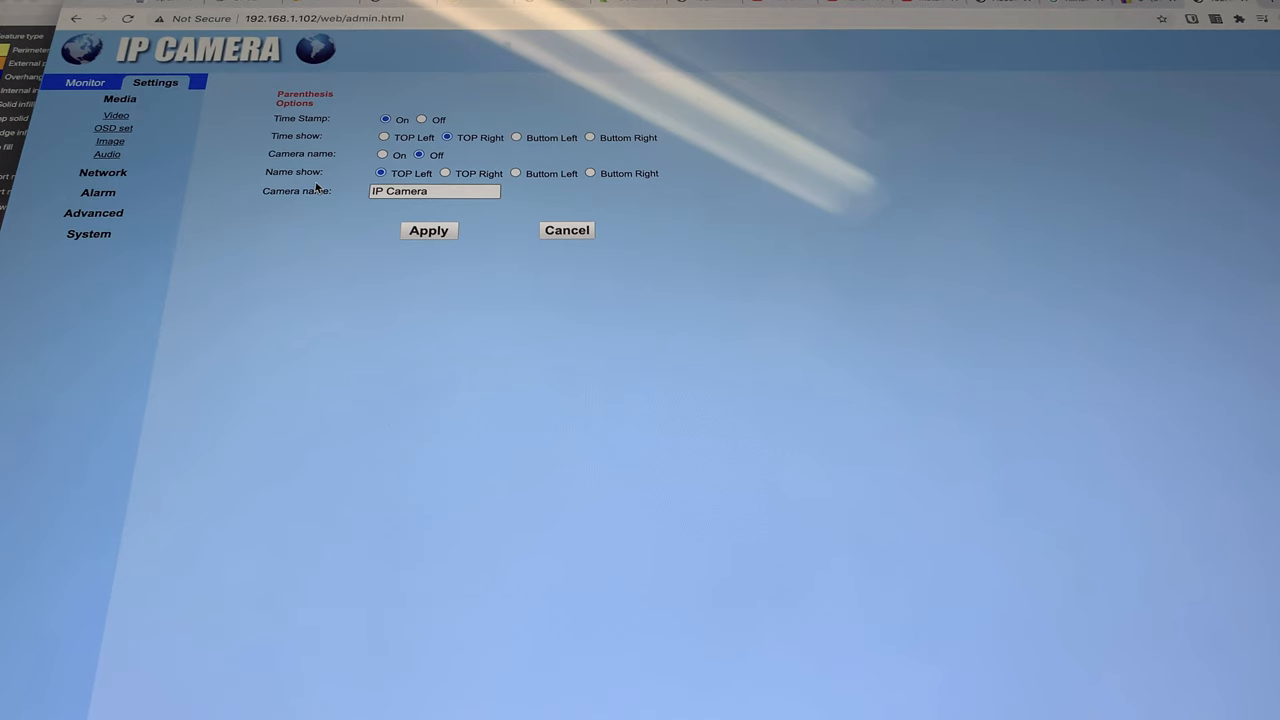
Step through live view, Video, OSD and Image settings, ending on the Audio settings page
left_click(84, 82)
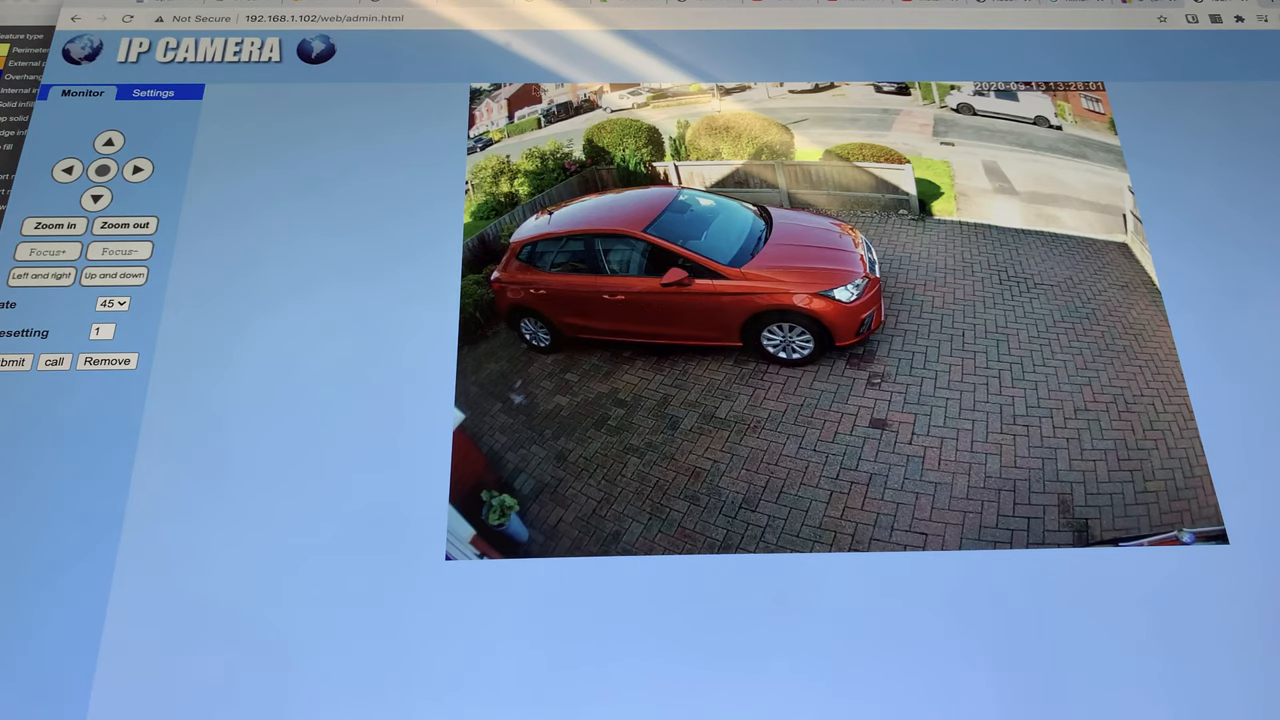
left_click(152, 92)
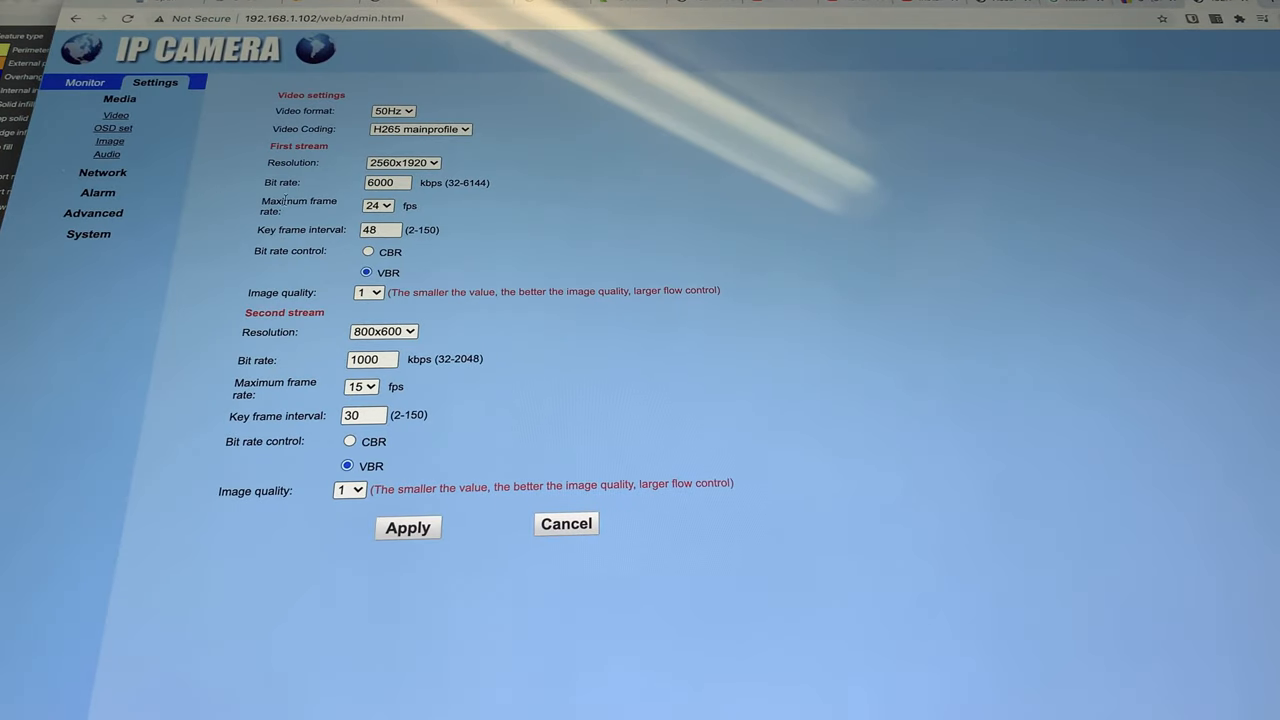
left_click(112, 128)
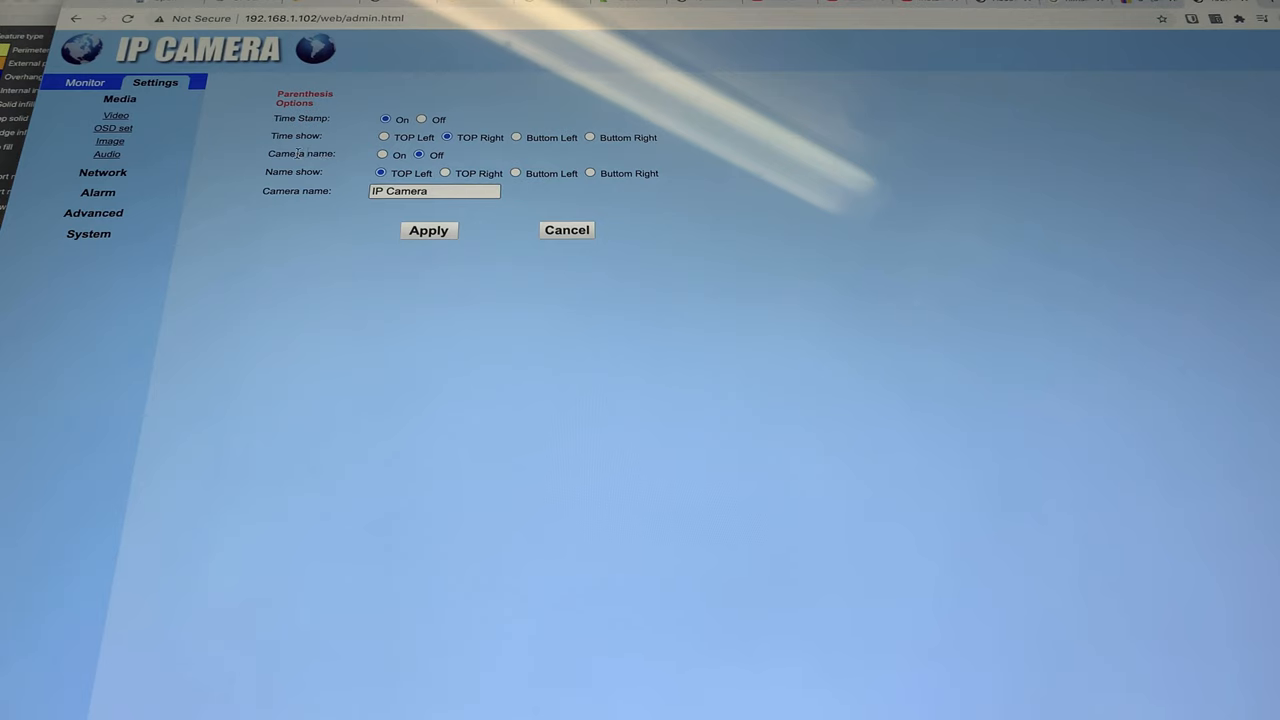
left_click(434, 192)
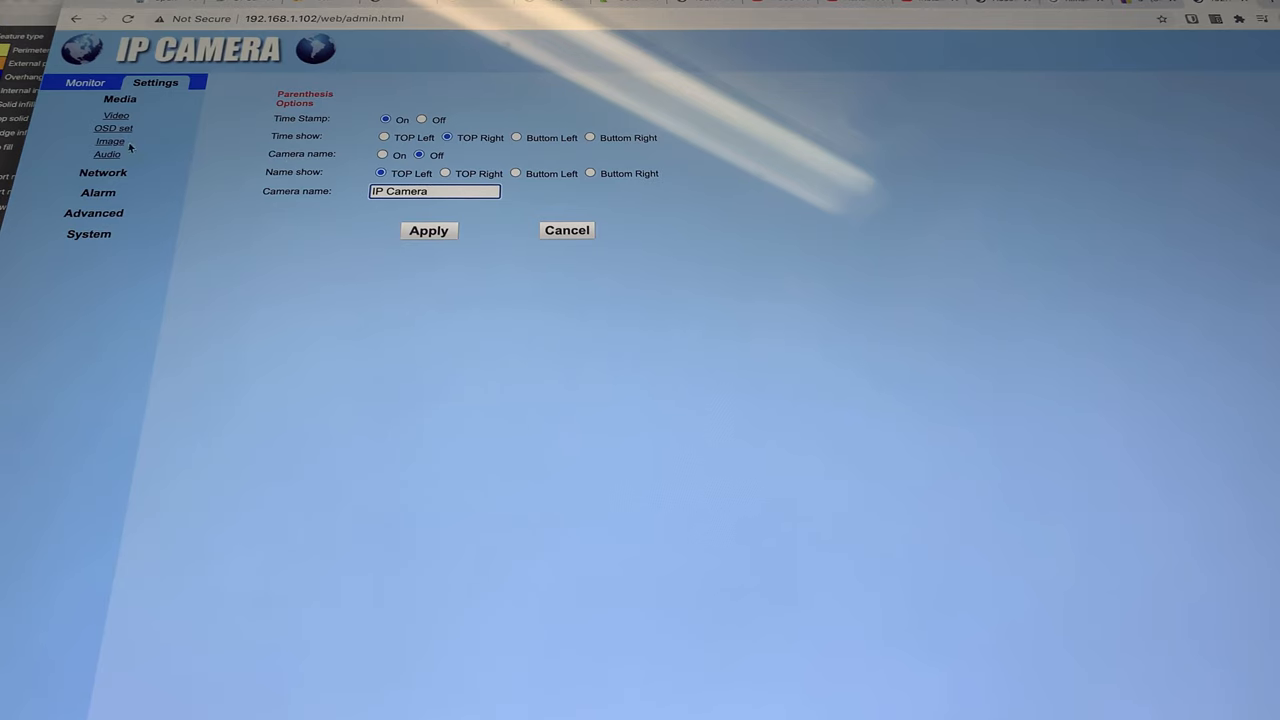
left_click(110, 140)
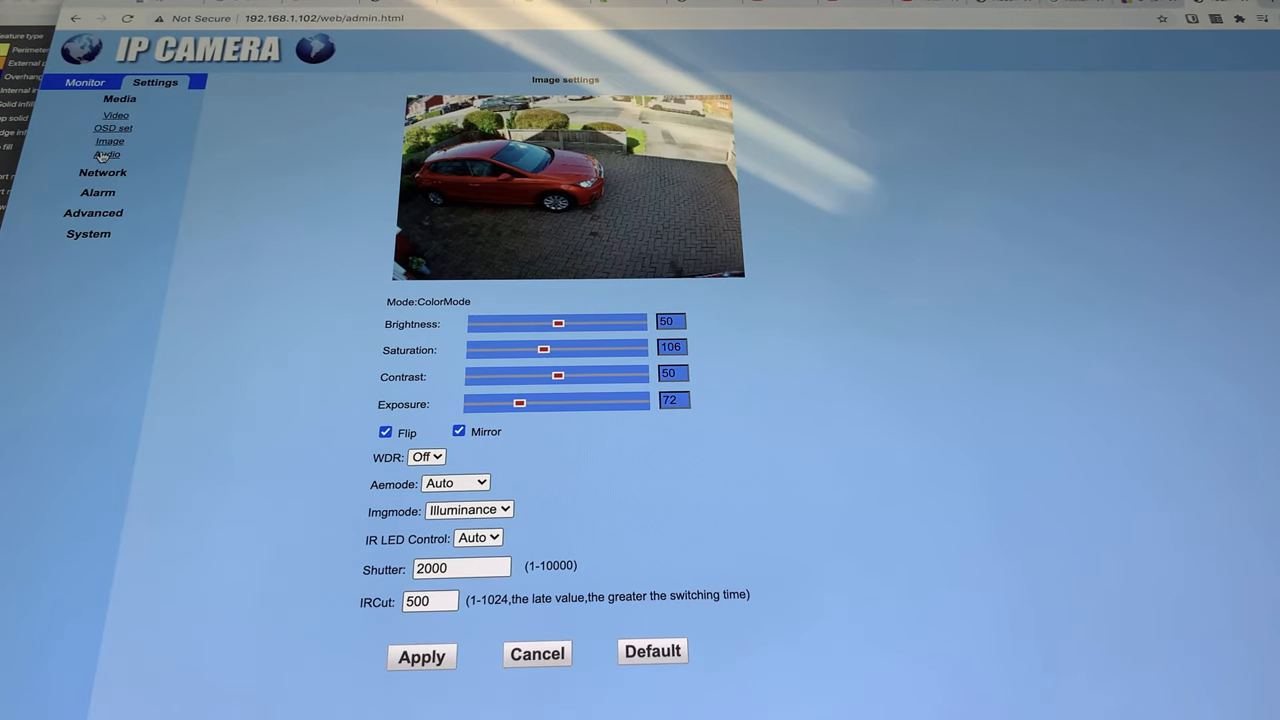
left_click(108, 154)
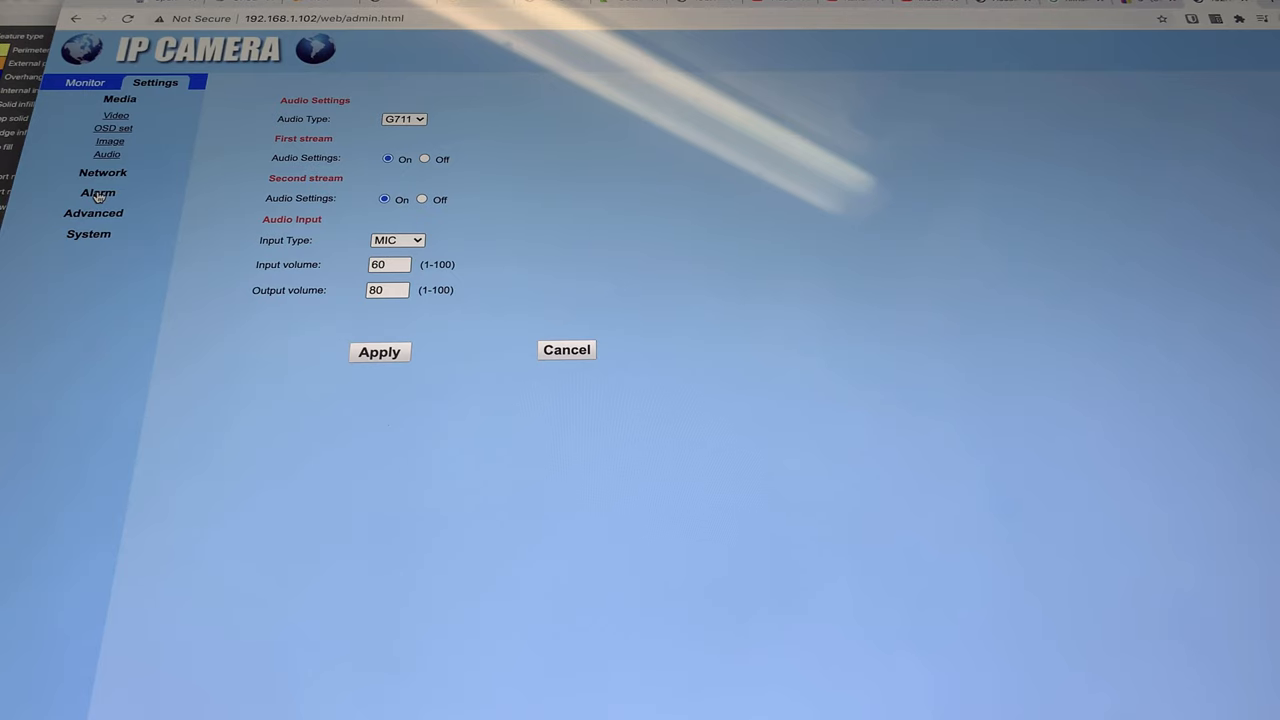
Open the Advanced Email settings, then the weekly alarm schedule grid
left_click(92, 212)
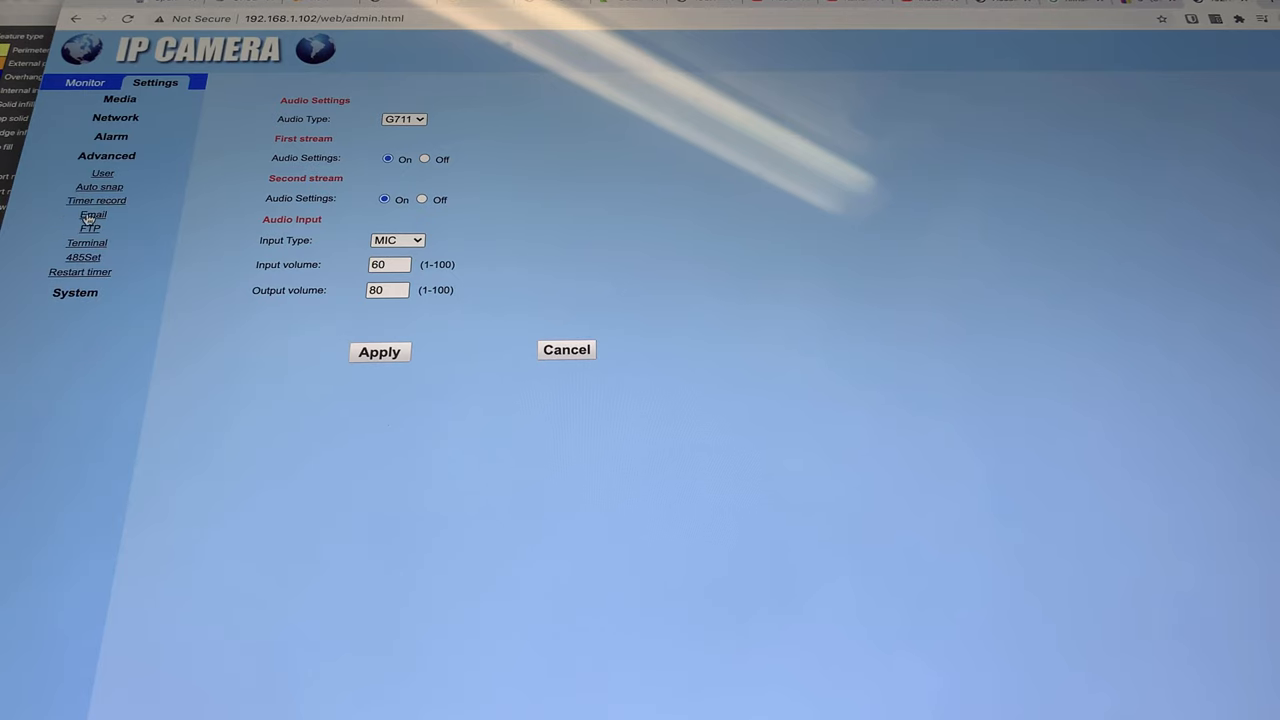
left_click(92, 216)
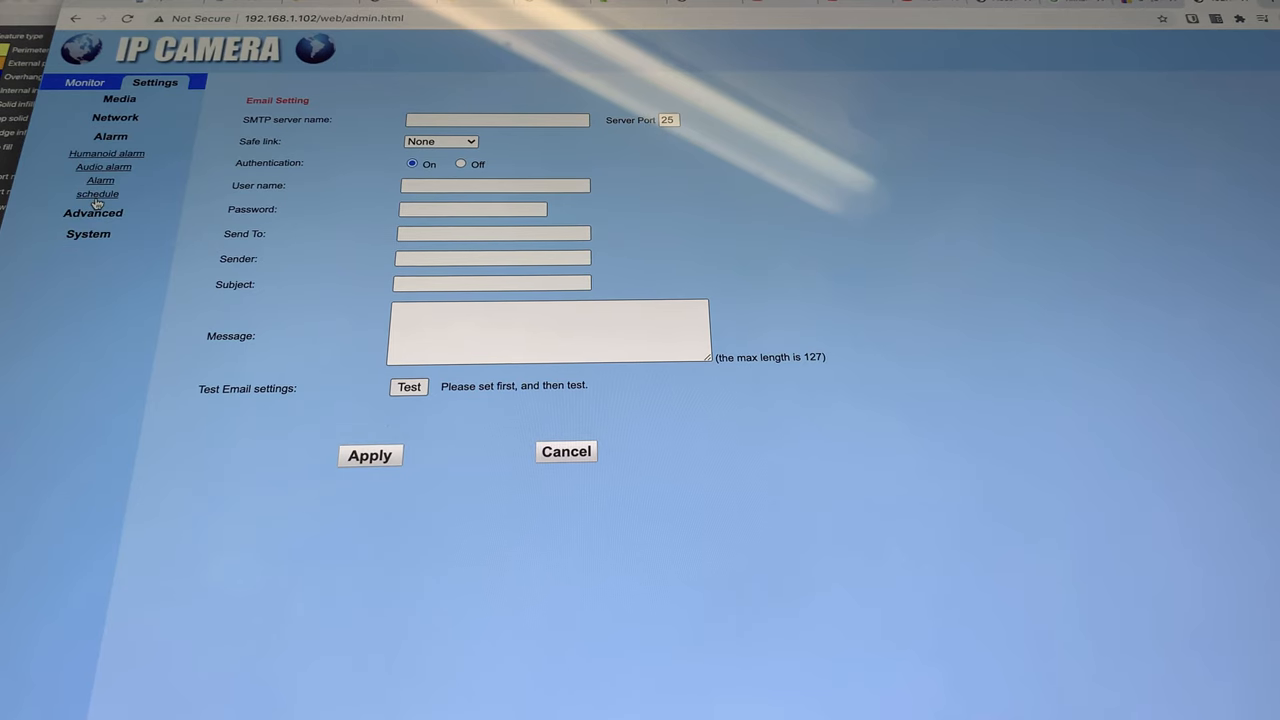
left_click(96, 192)
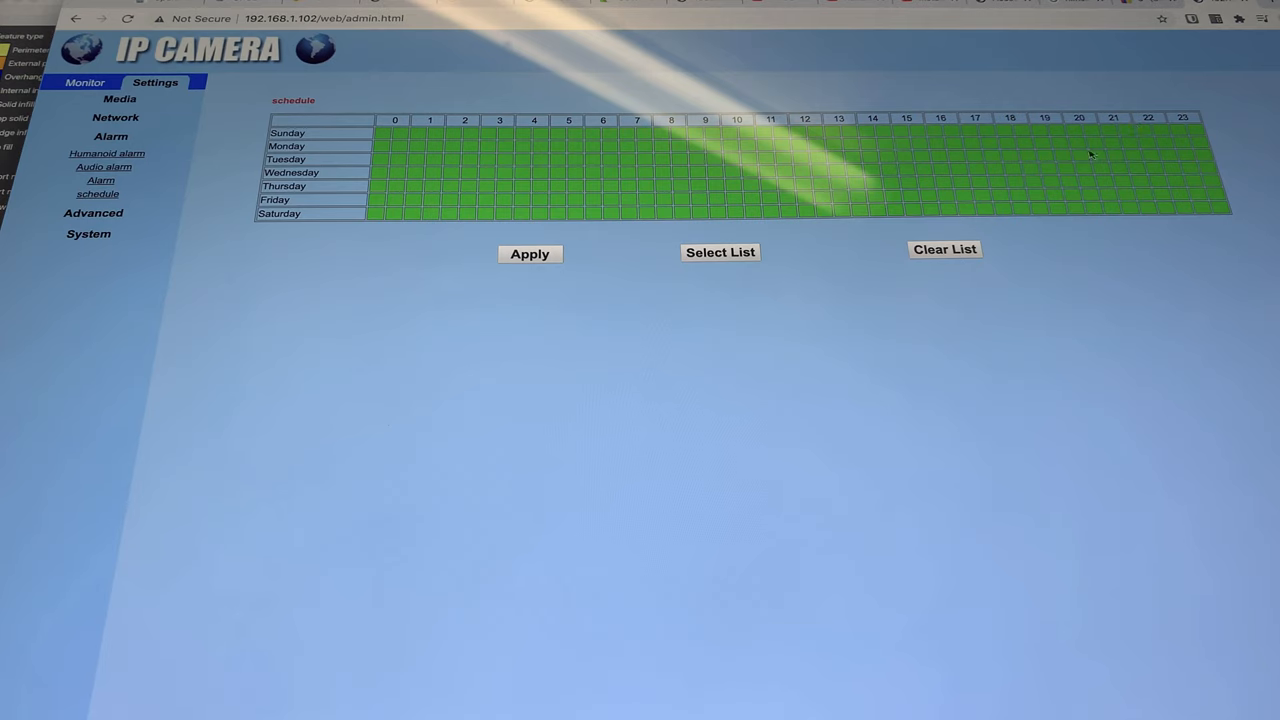
mouse_move(532, 184)
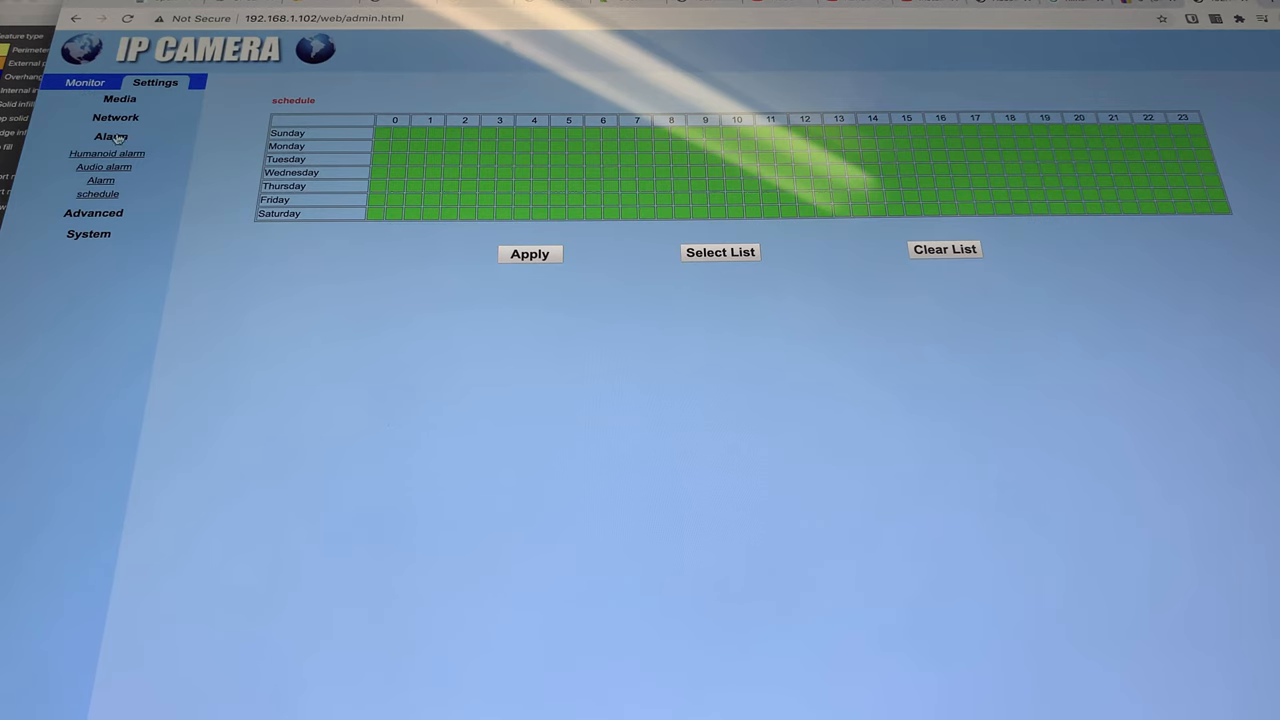
Expand Media and show the Video page with 2560x1920 and 800x600 streams
left_click(120, 98)
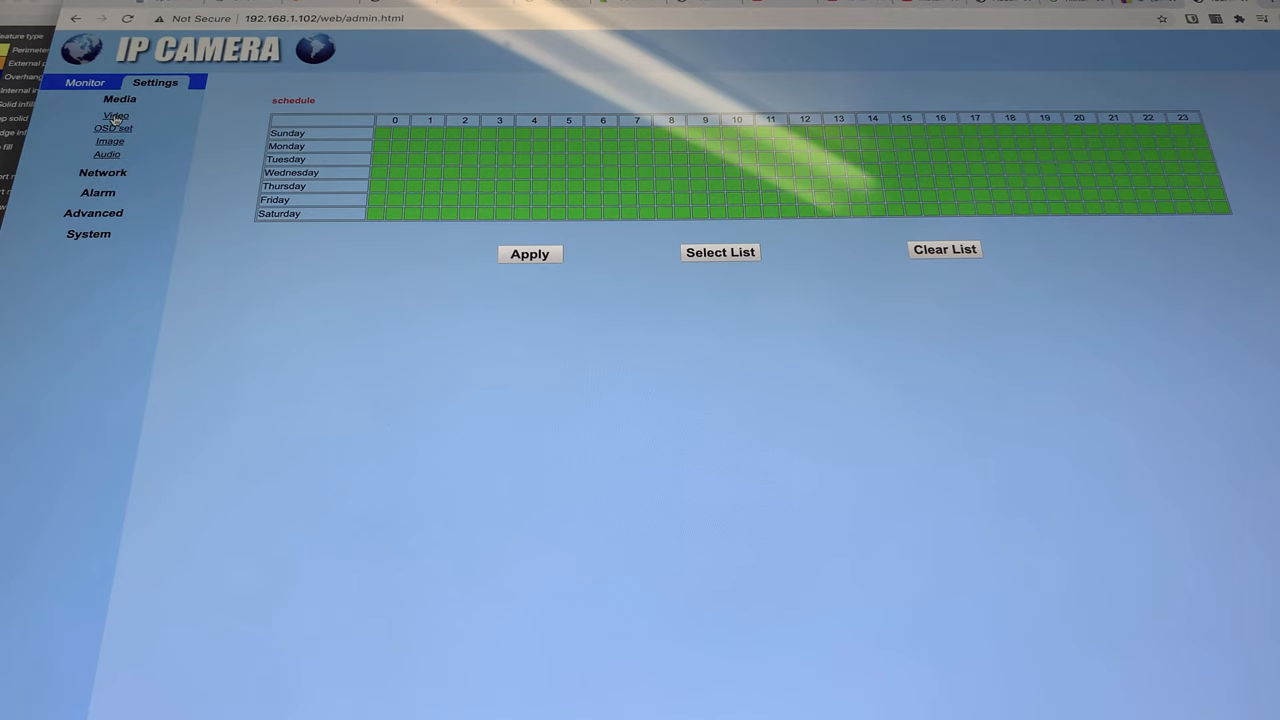
left_click(116, 114)
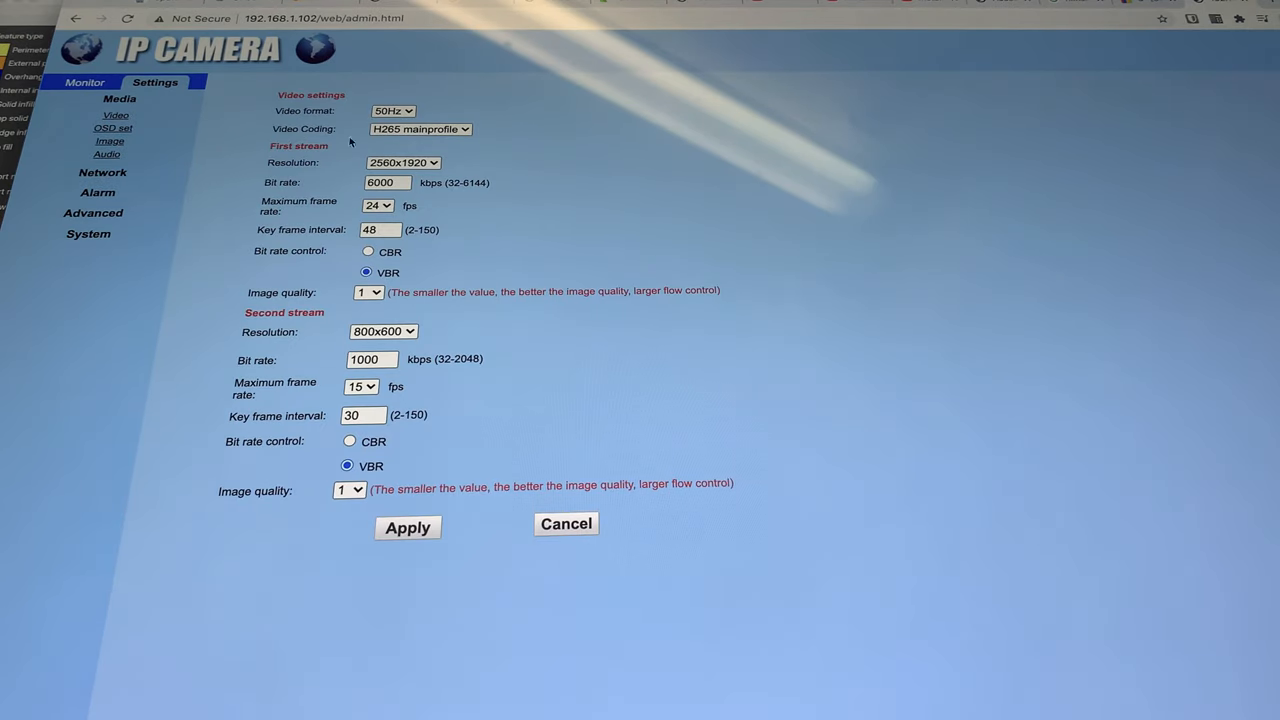
mouse_move(352, 164)
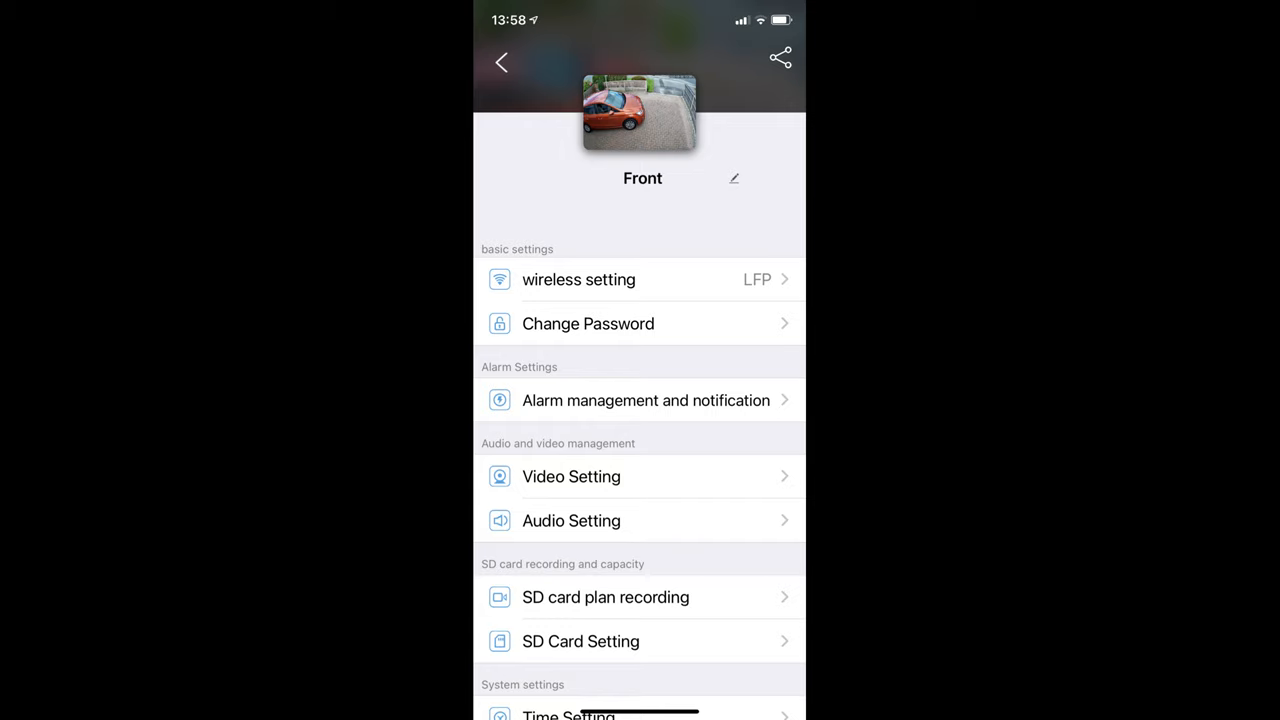
Open Alarm management and notification for the Front camera
left_click(644, 400)
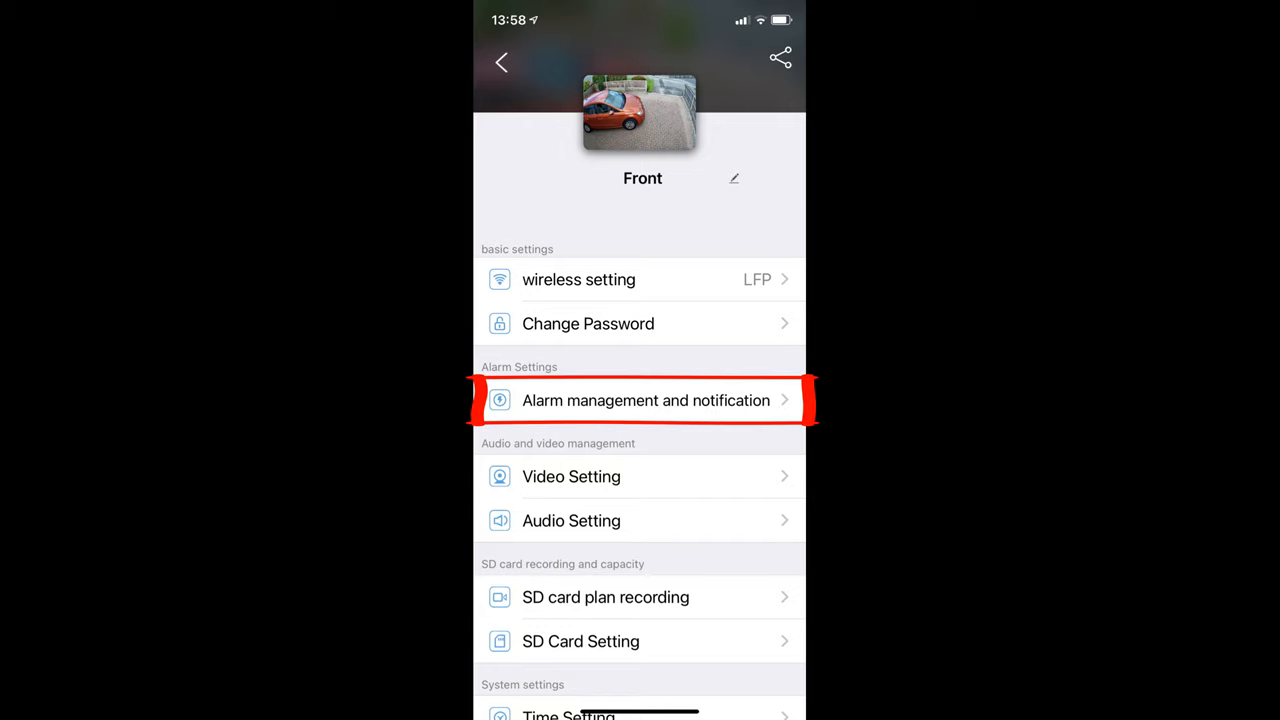
left_click(644, 400)
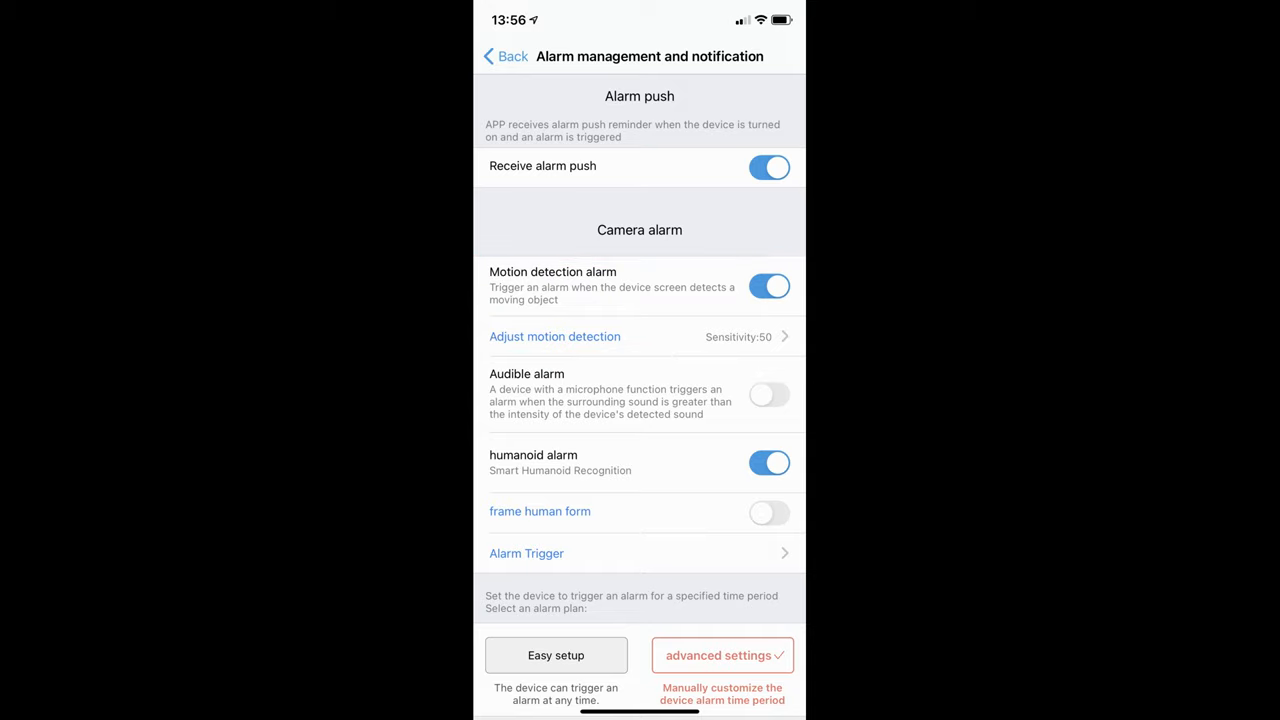
Open Siren type and show Custom recording selected as the alarm sound
left_click(554, 336)
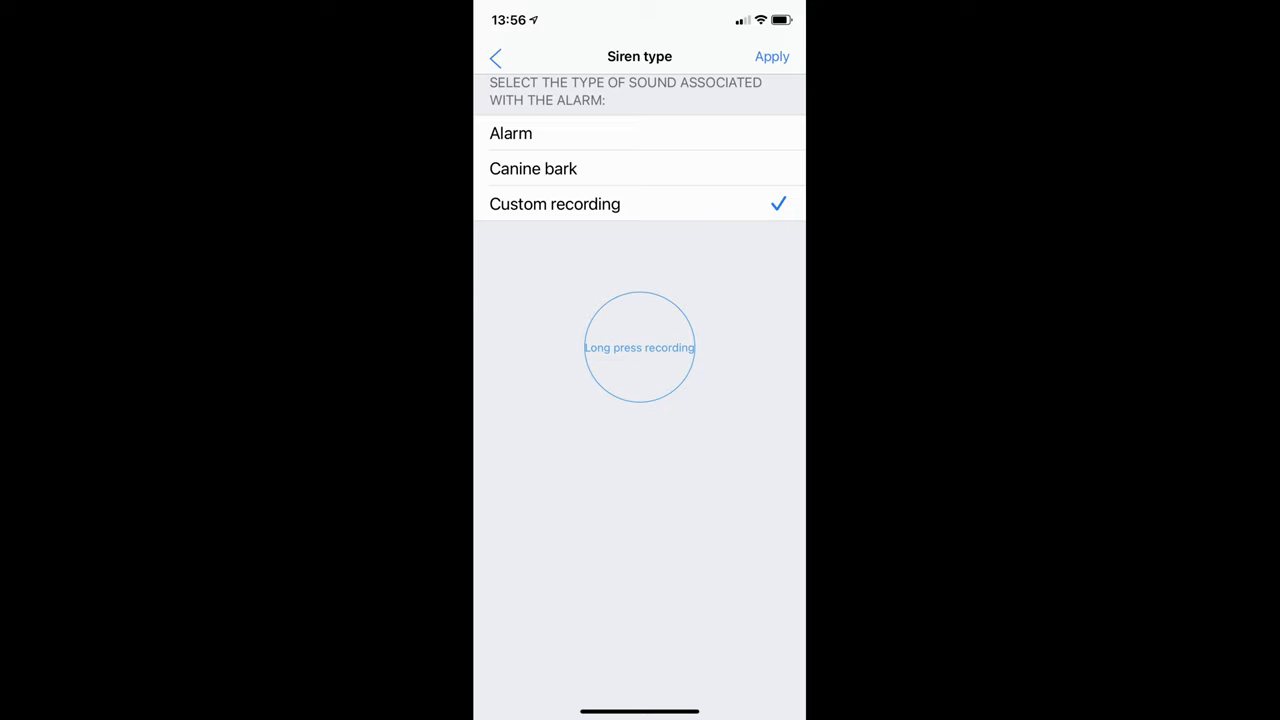
Return to Alarm management and open Configure Email with Gmail SMTP, port 465, SSL
left_click(496, 56)
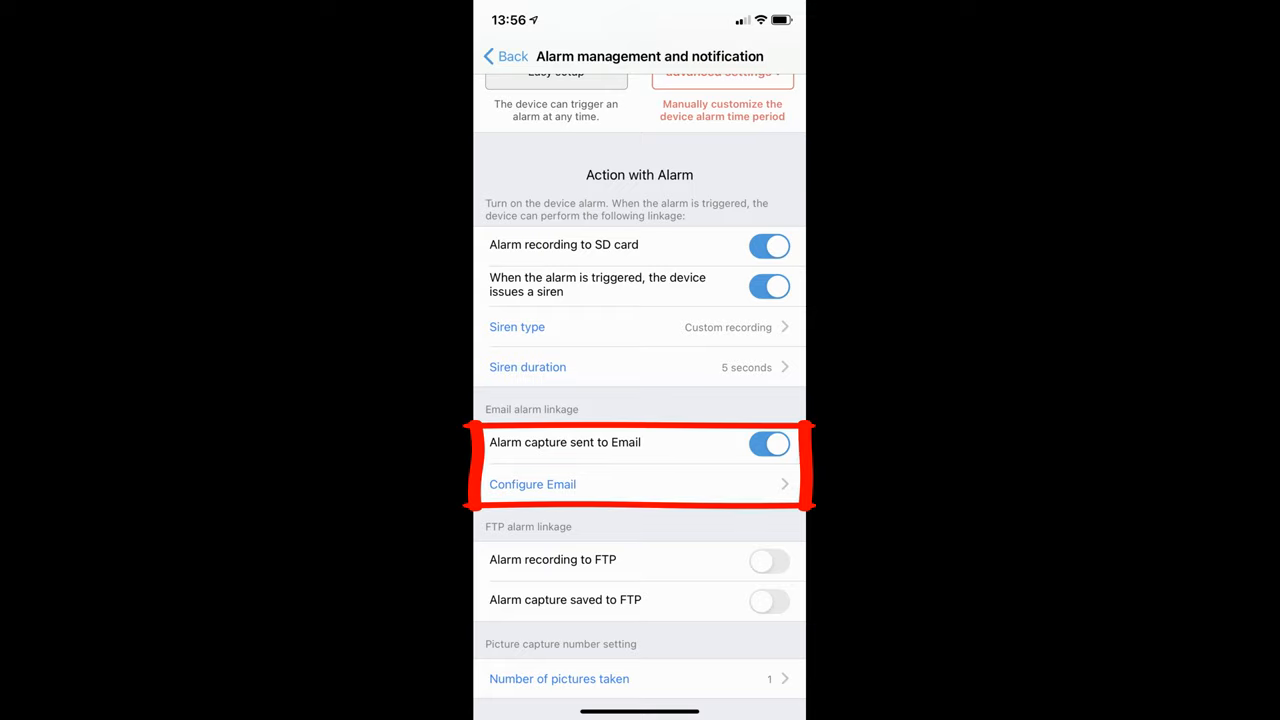
left_click(532, 484)
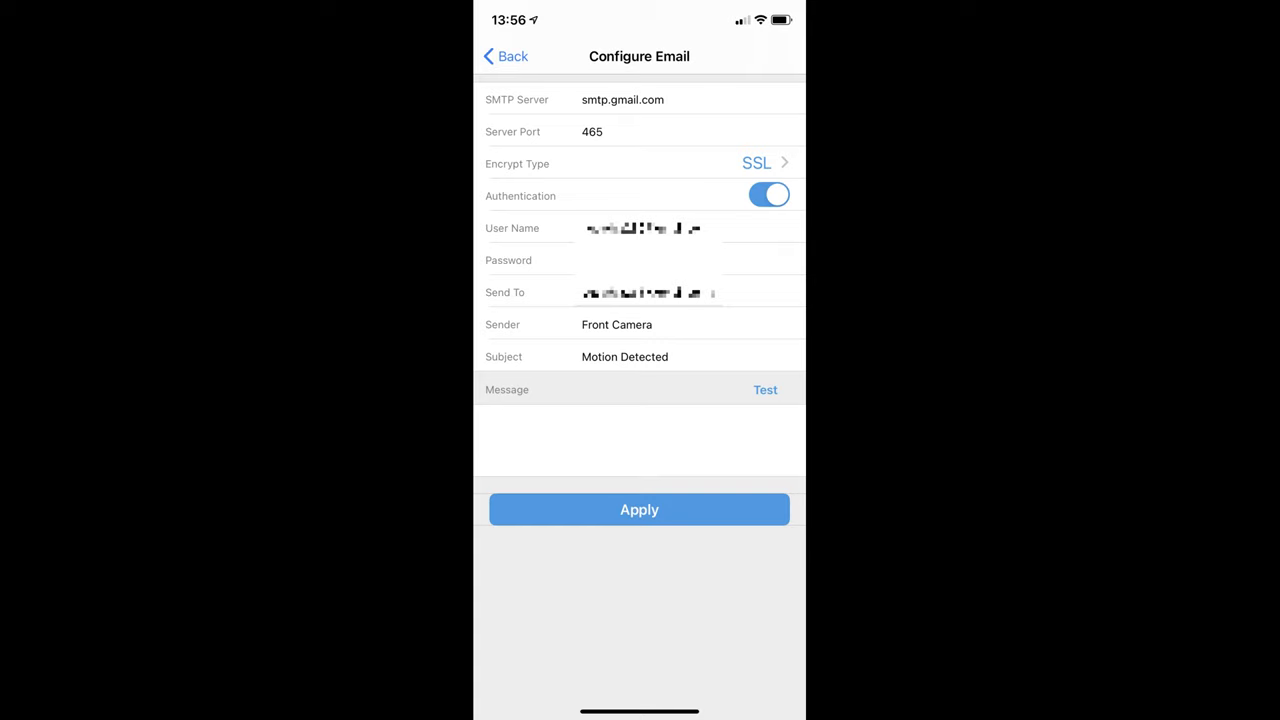
Return to Alarm management and open the advanced weekly alarm schedule
left_click(504, 56)
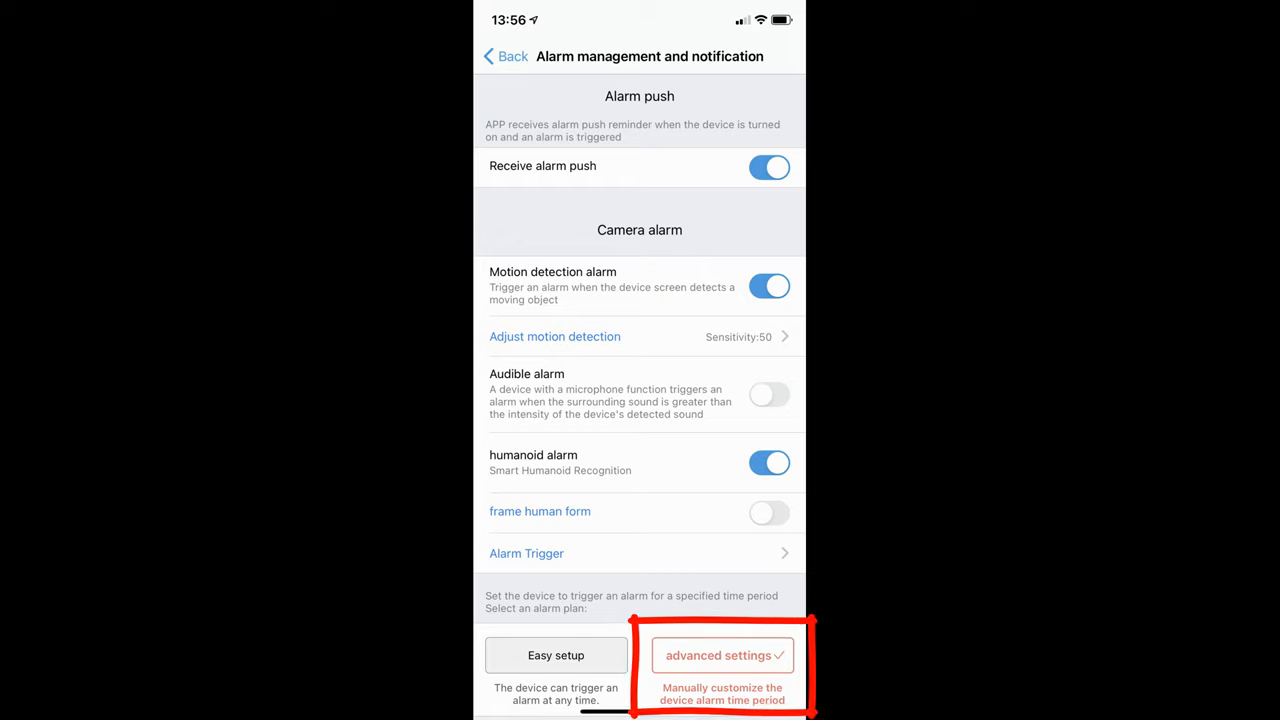
left_click(722, 656)
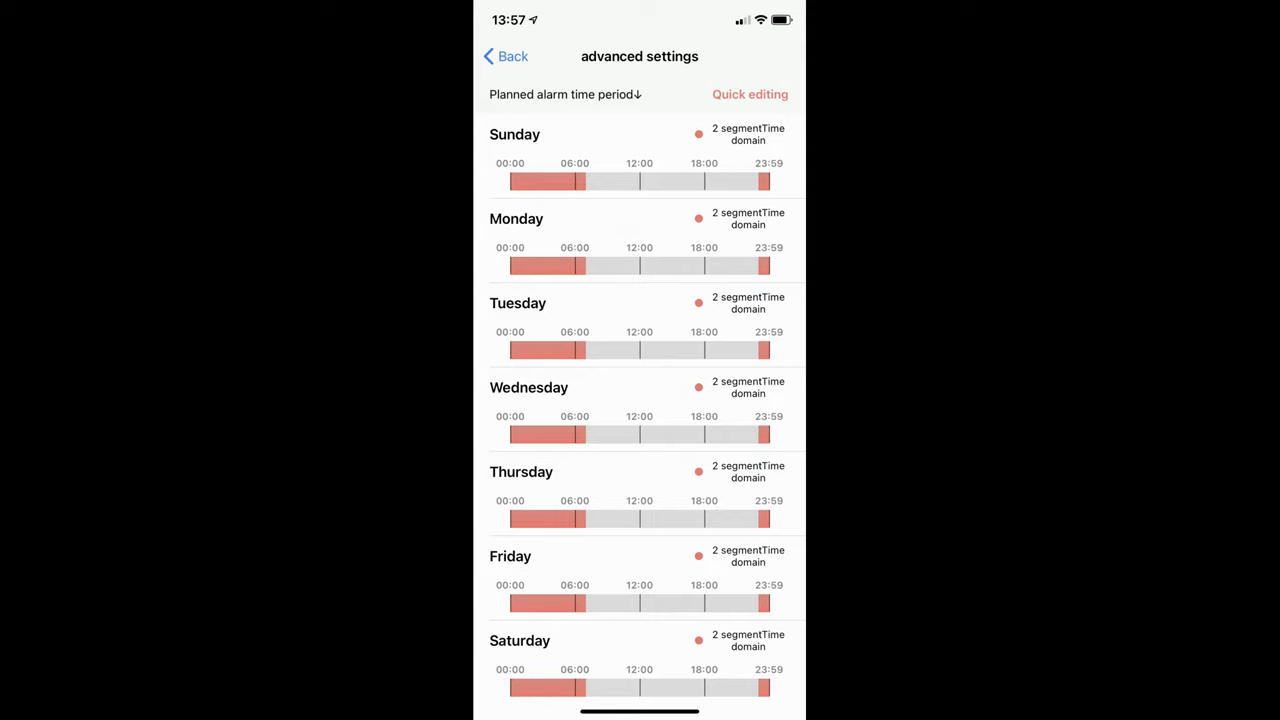